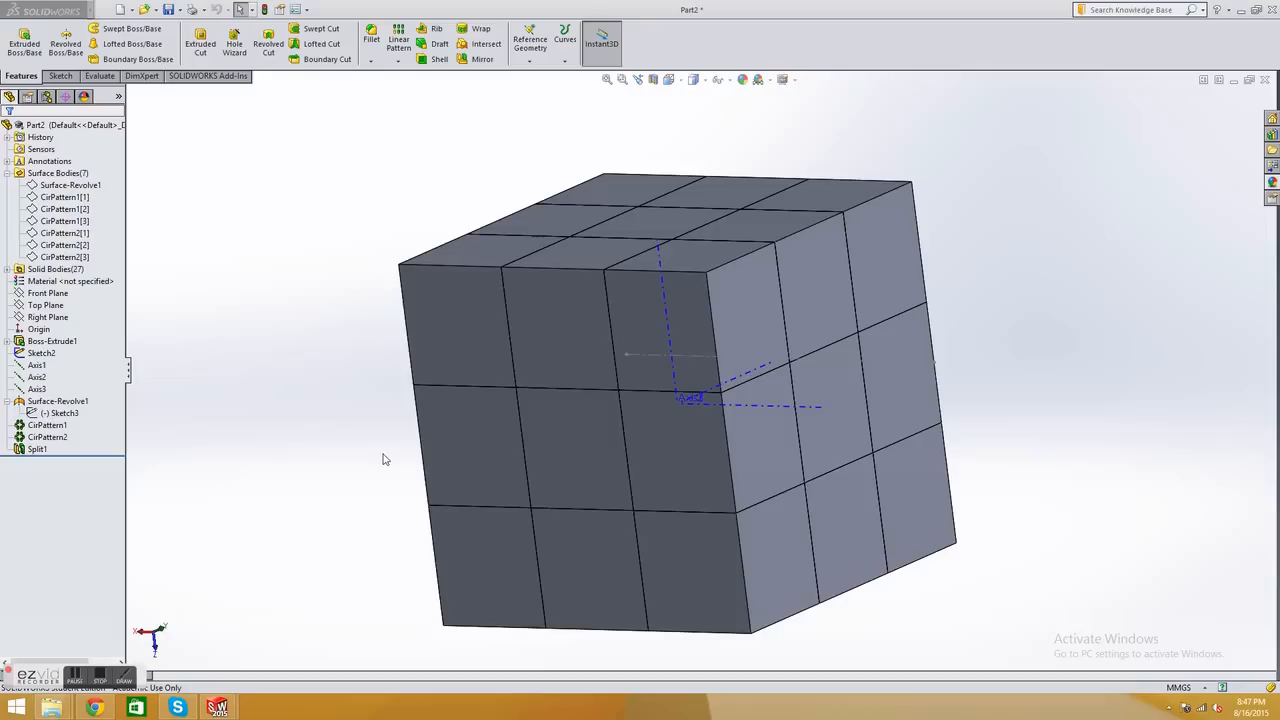
mouse_move(382, 468)
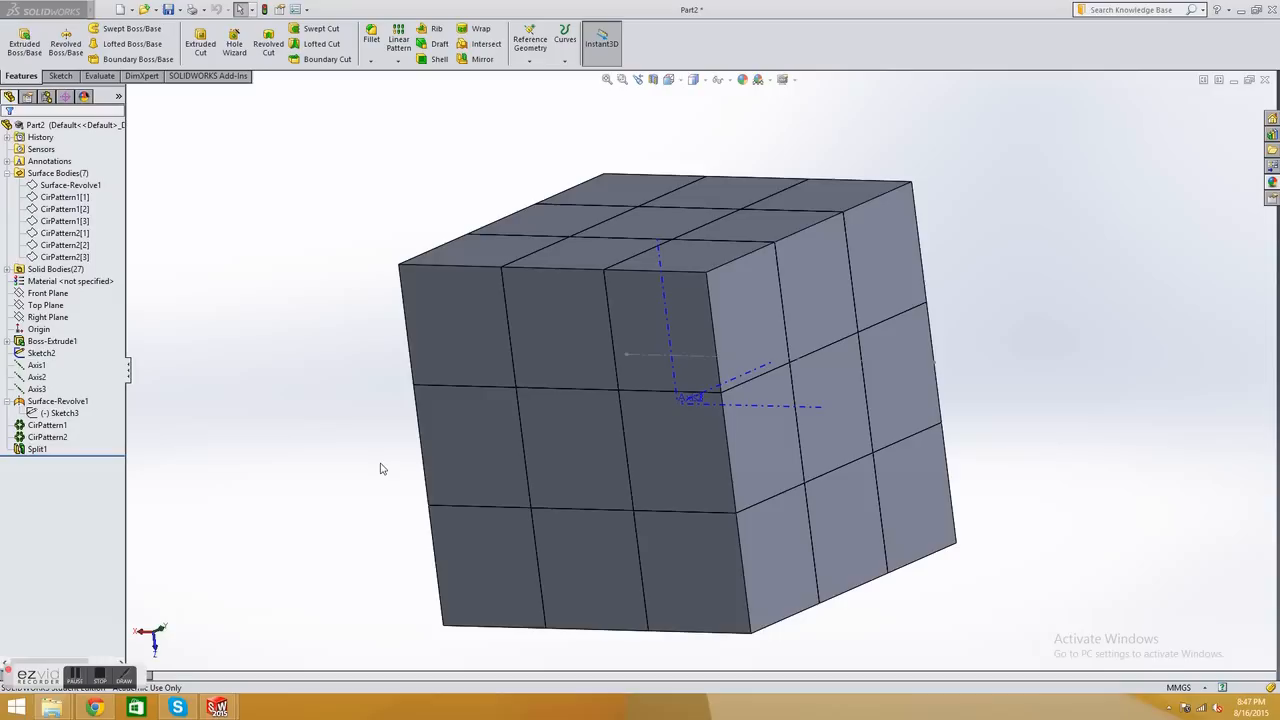
mouse_move(400, 462)
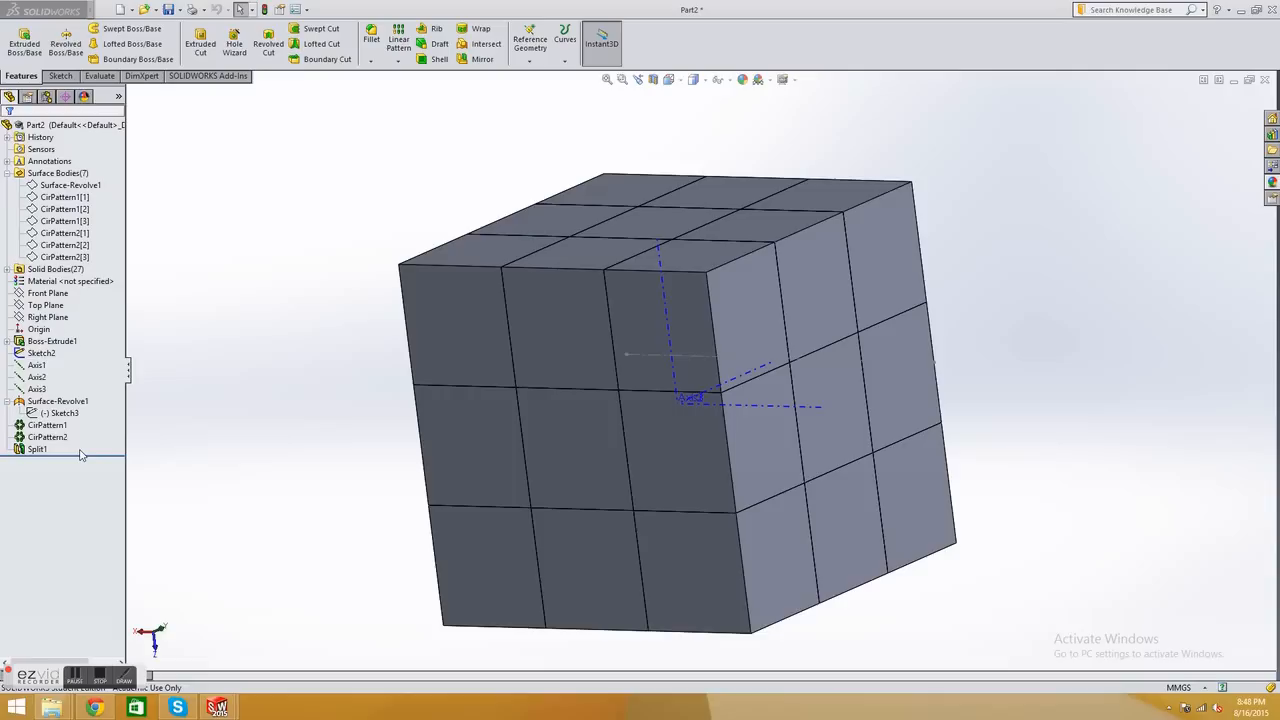
mouse_move(84, 452)
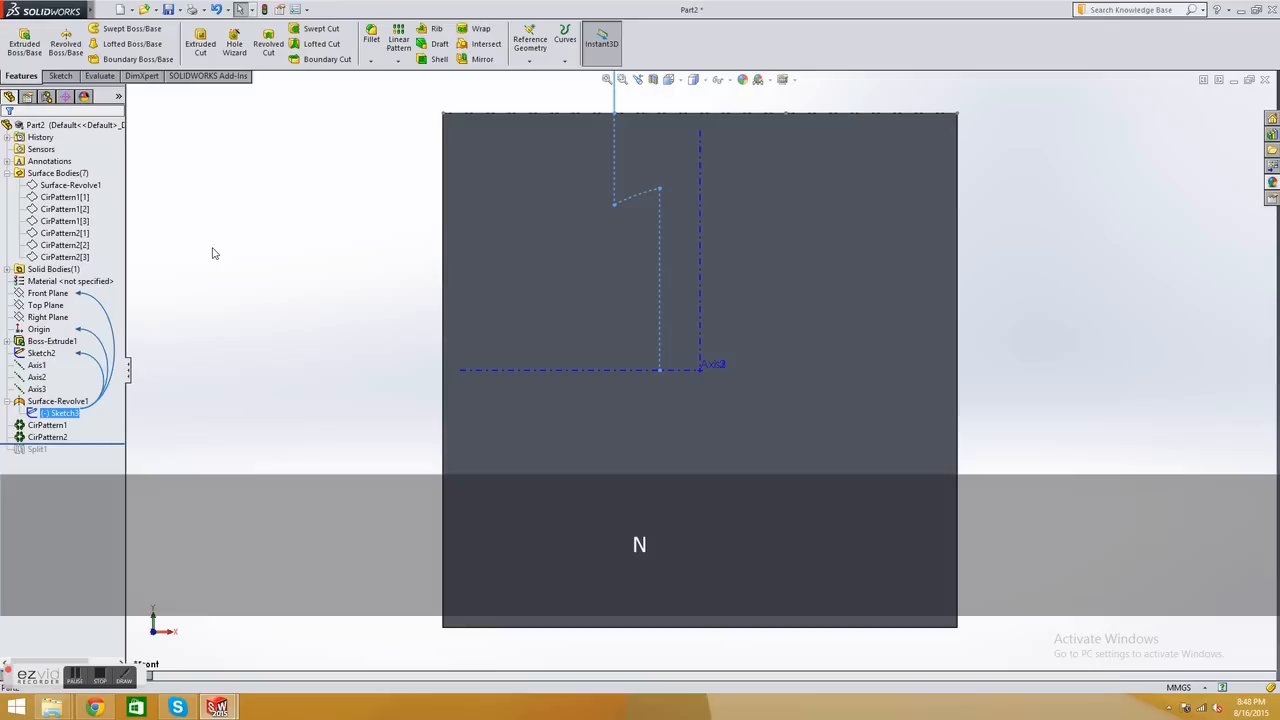
Begin Sketch4 on the Front Plane for the core circle at the origin
left_click(48, 292)
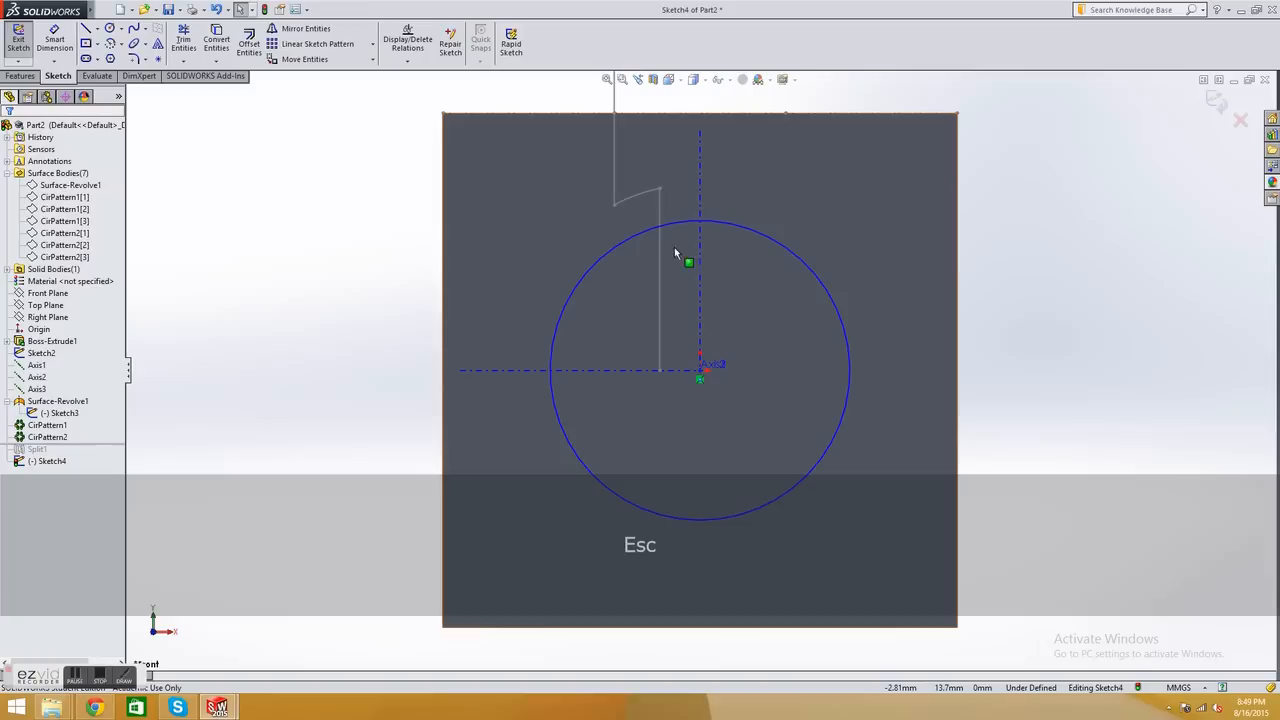
mouse_move(652, 248)
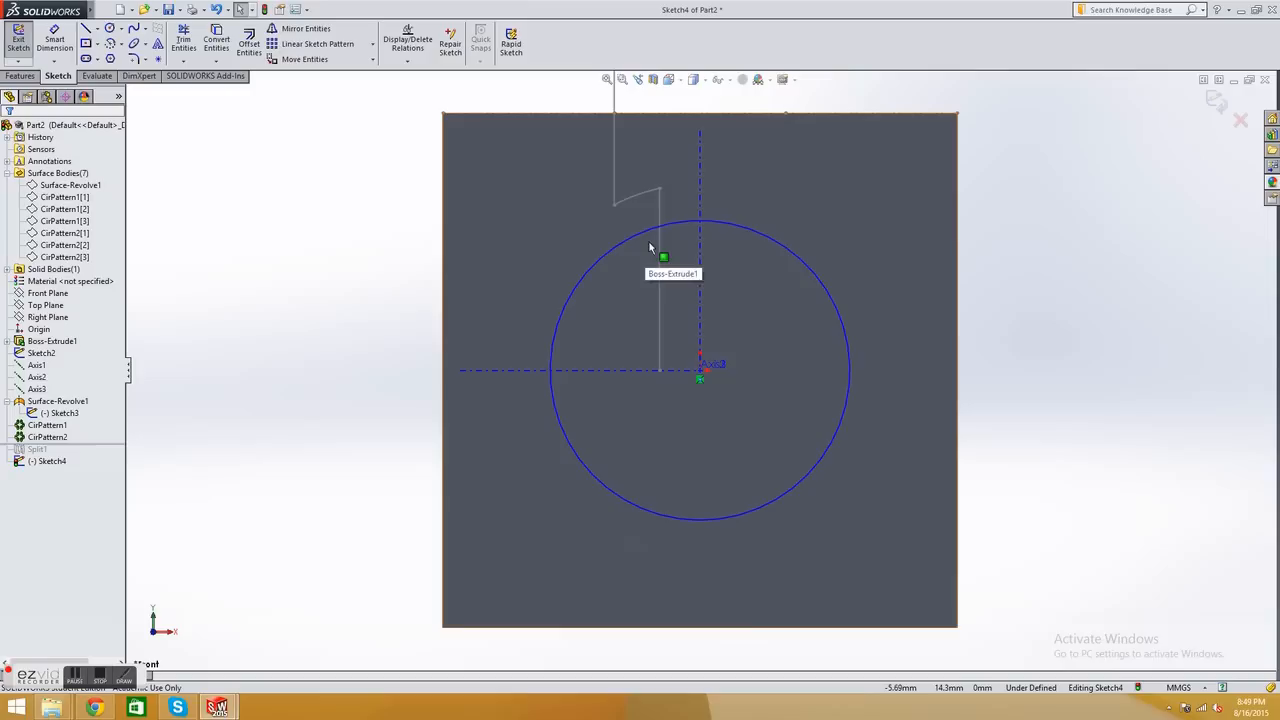
mouse_move(758, 262)
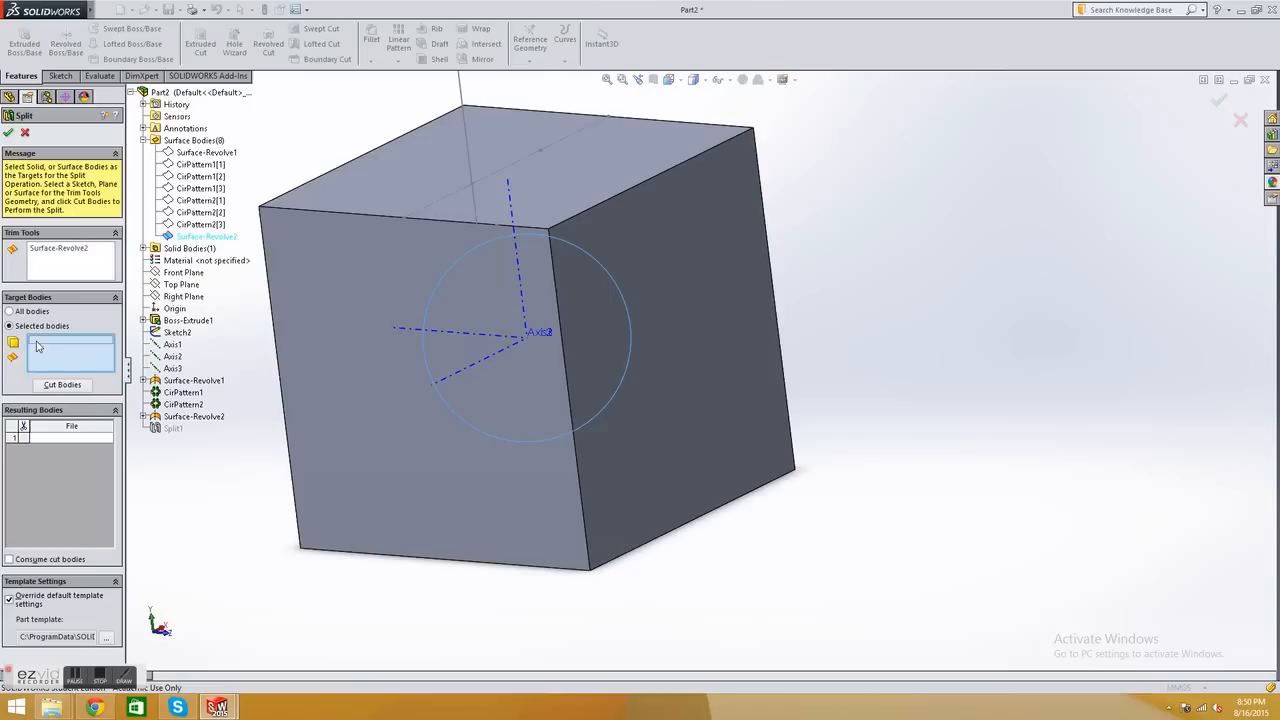
Choose Boss-Extrude1, the cube body, as the split target for Surface-Revolve2
left_click(60, 384)
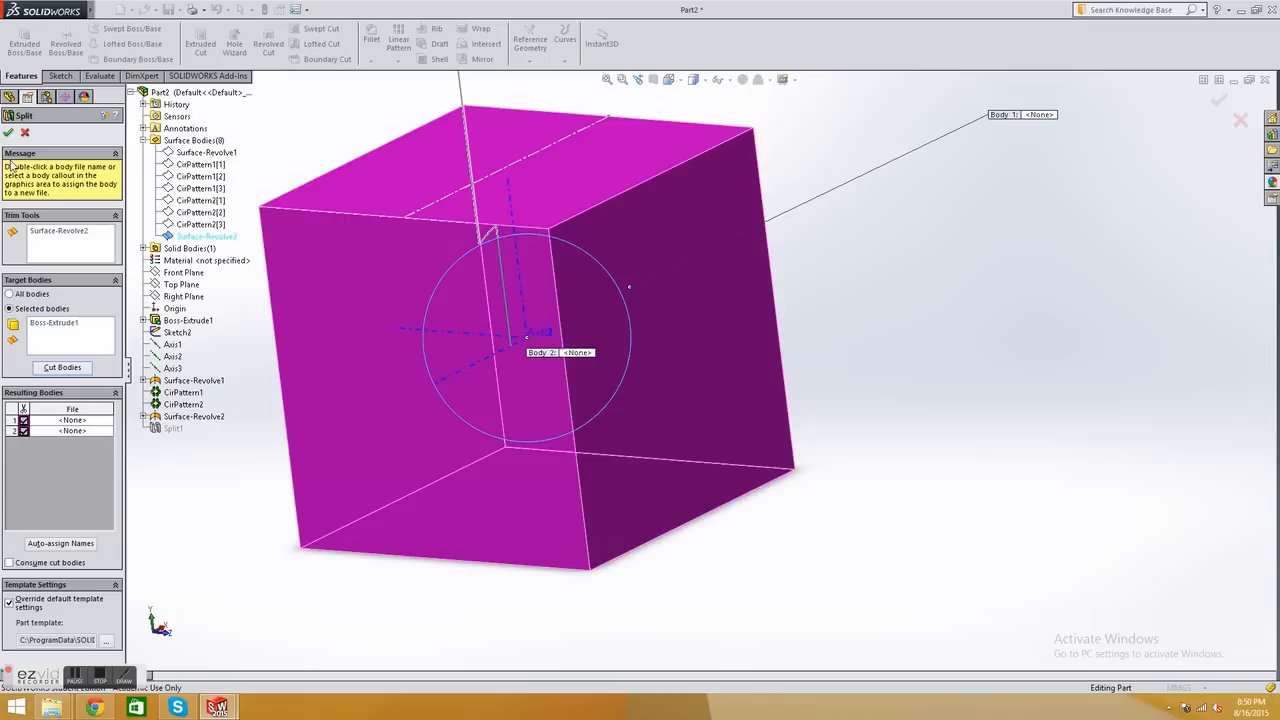
left_click(8, 132)
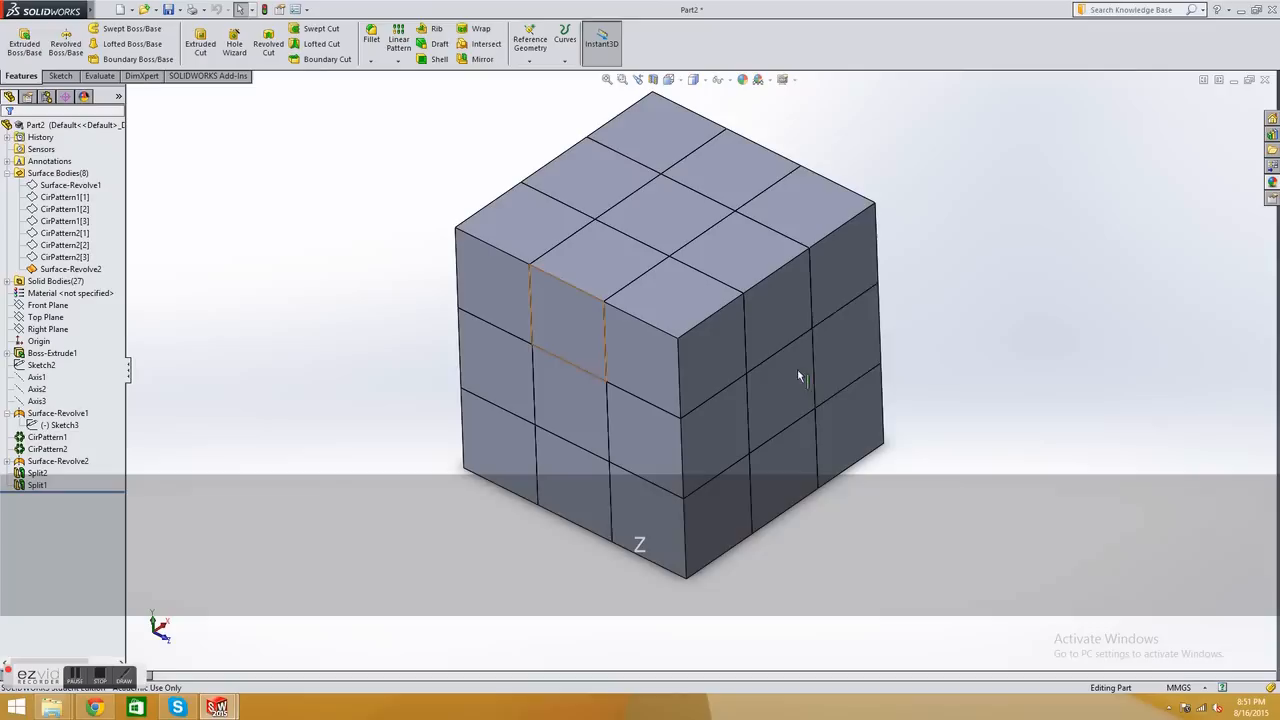
mouse_move(680, 300)
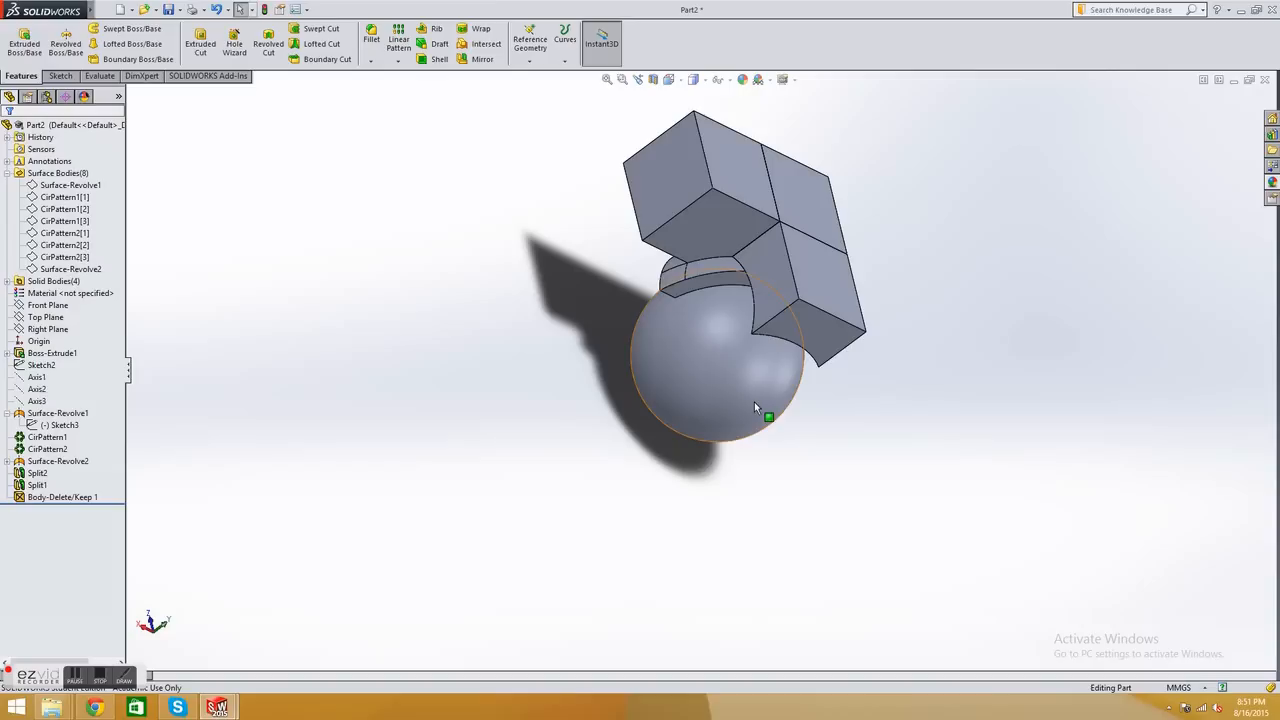
View the model from the front and edit Sketch3 under Surface-Revolve1
key("Shift+Z")
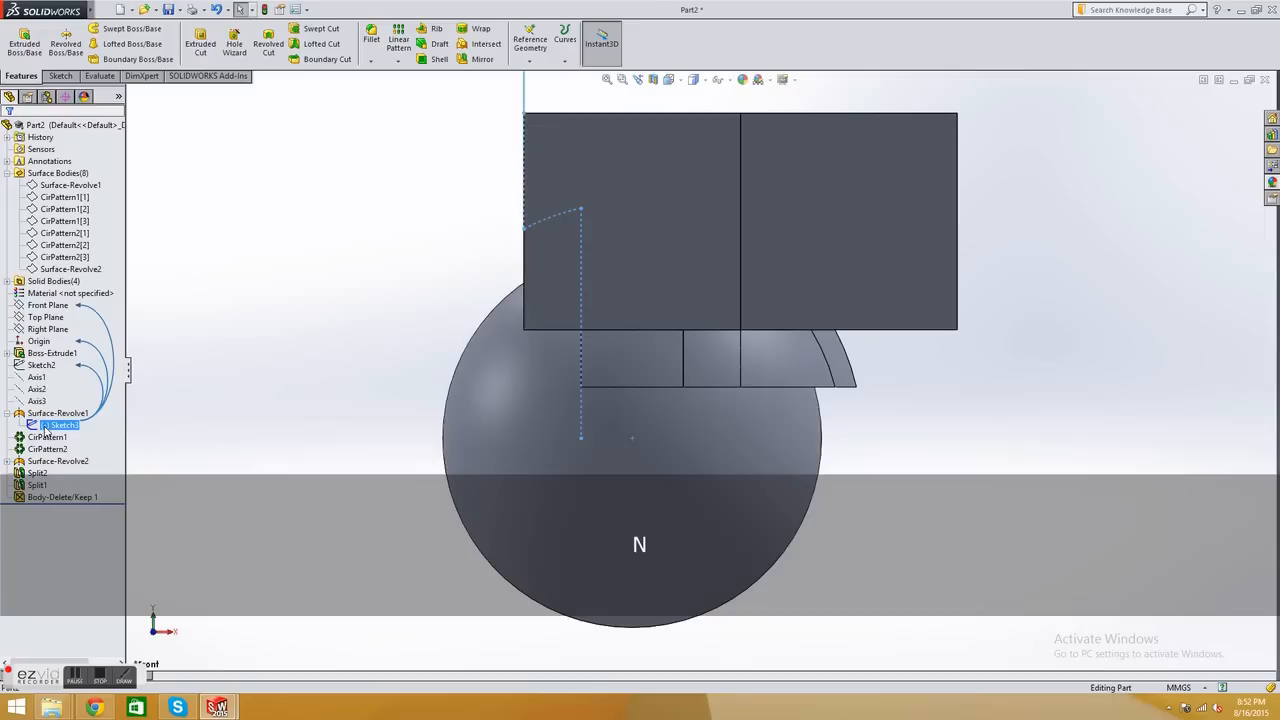
double_click(64, 424)
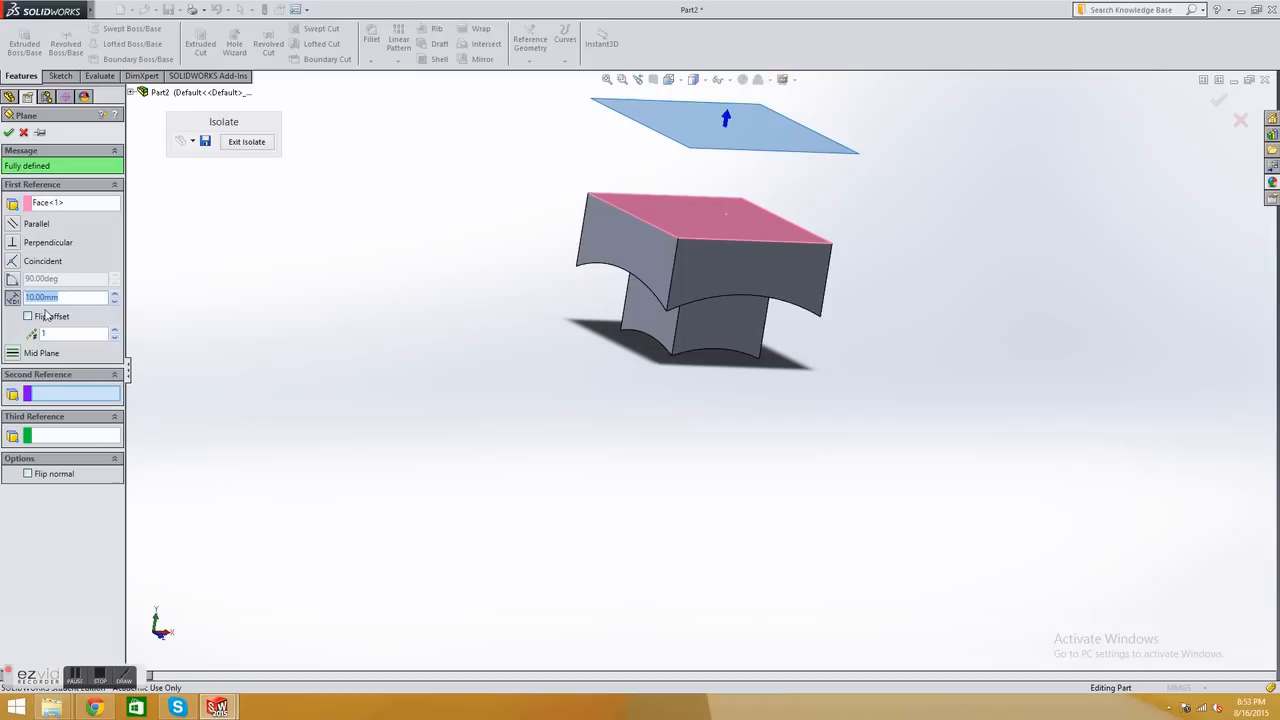
mouse_move(28, 316)
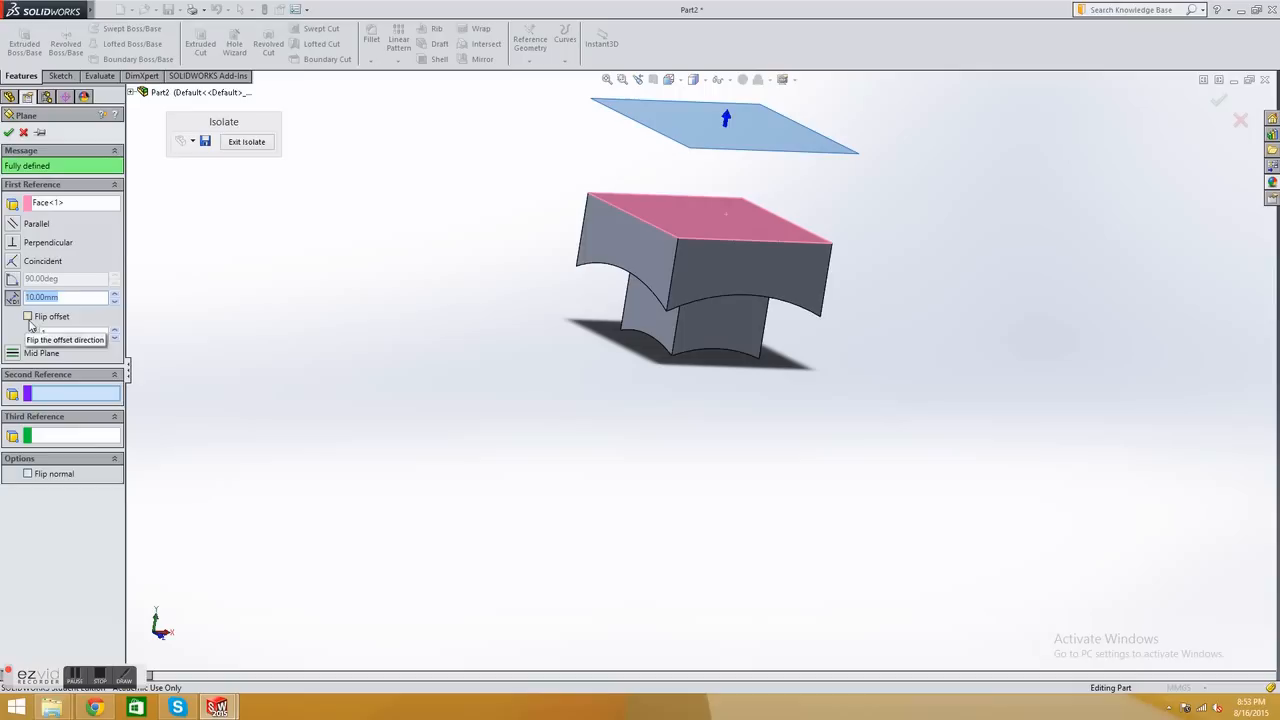
Flip the plane offset inside the part and set its distance to 2.00 mm
left_click(28, 316)
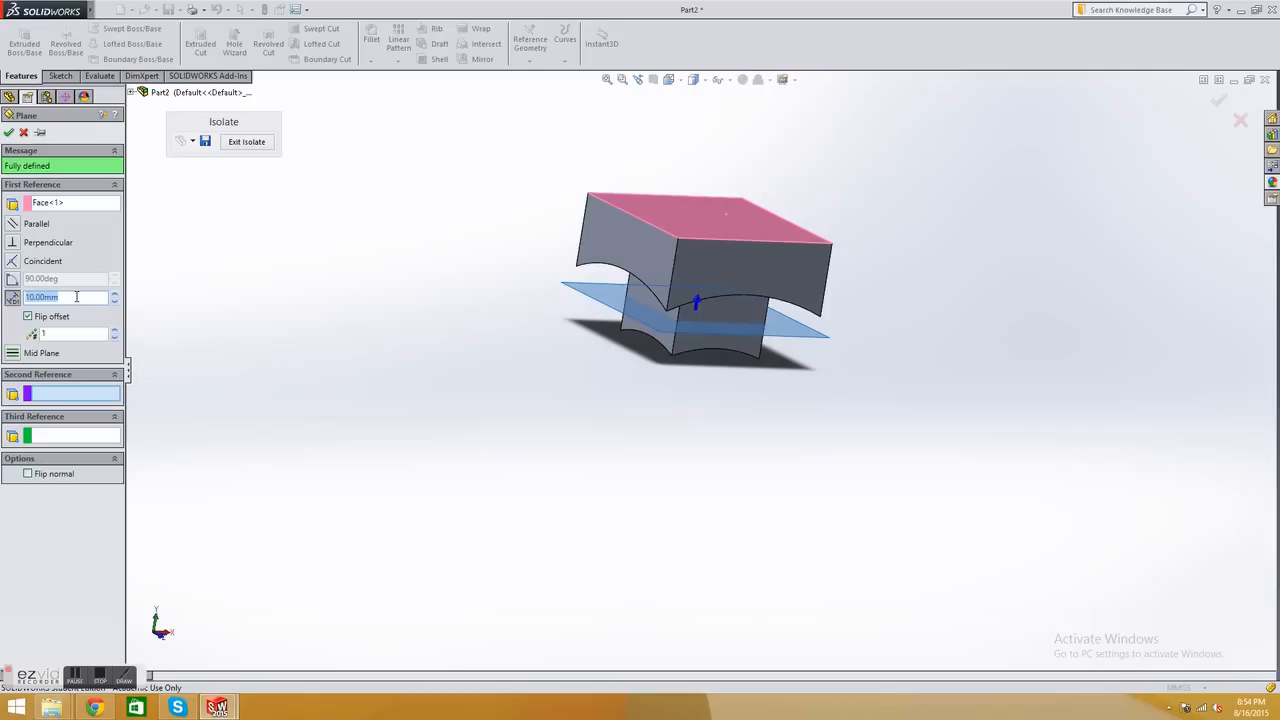
type("2.00mm")
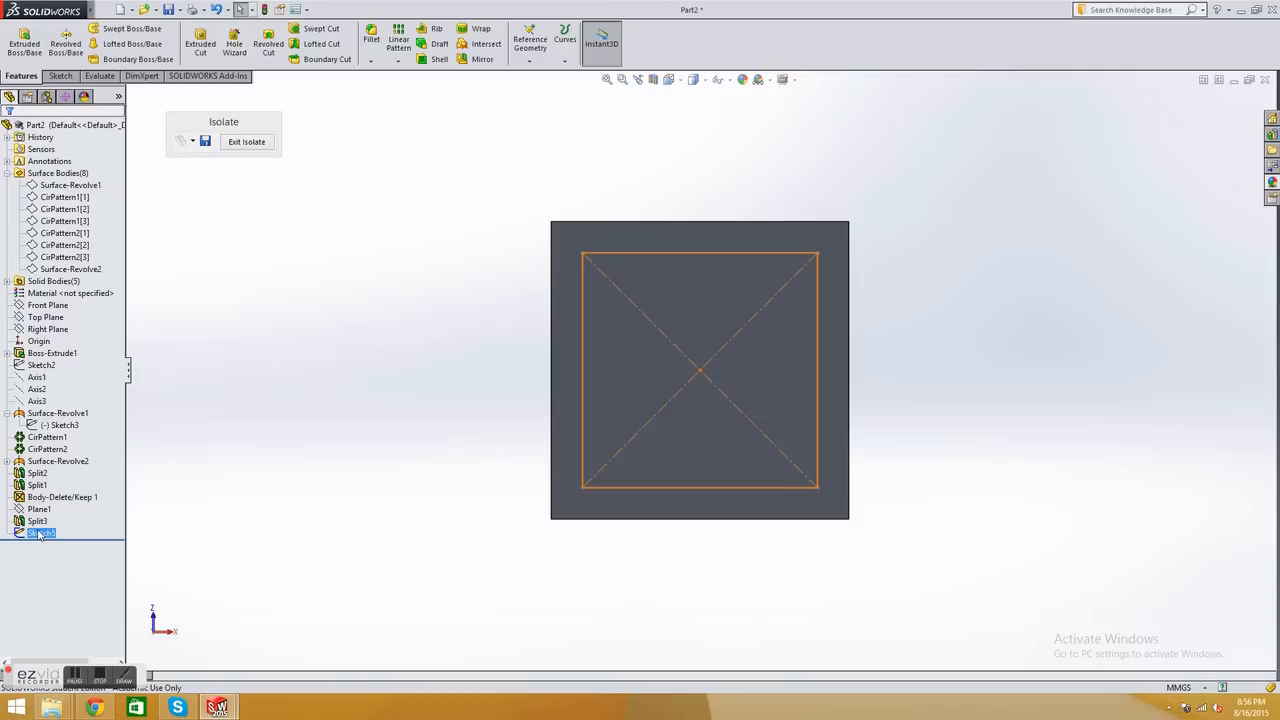
Switch to the Top view to sketch the inset square on the centre piece
left_click(30, 30)
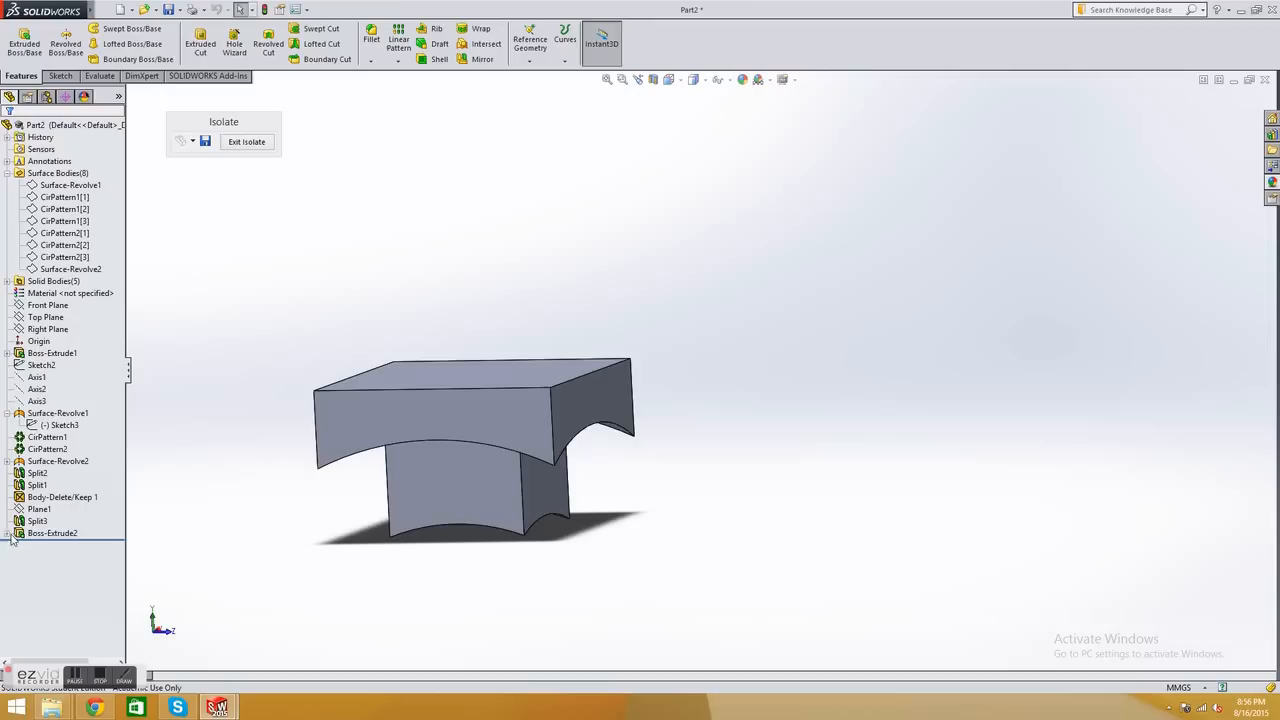
Select the centre piece's top face and view it normal for the next sketch
left_click(52, 546)
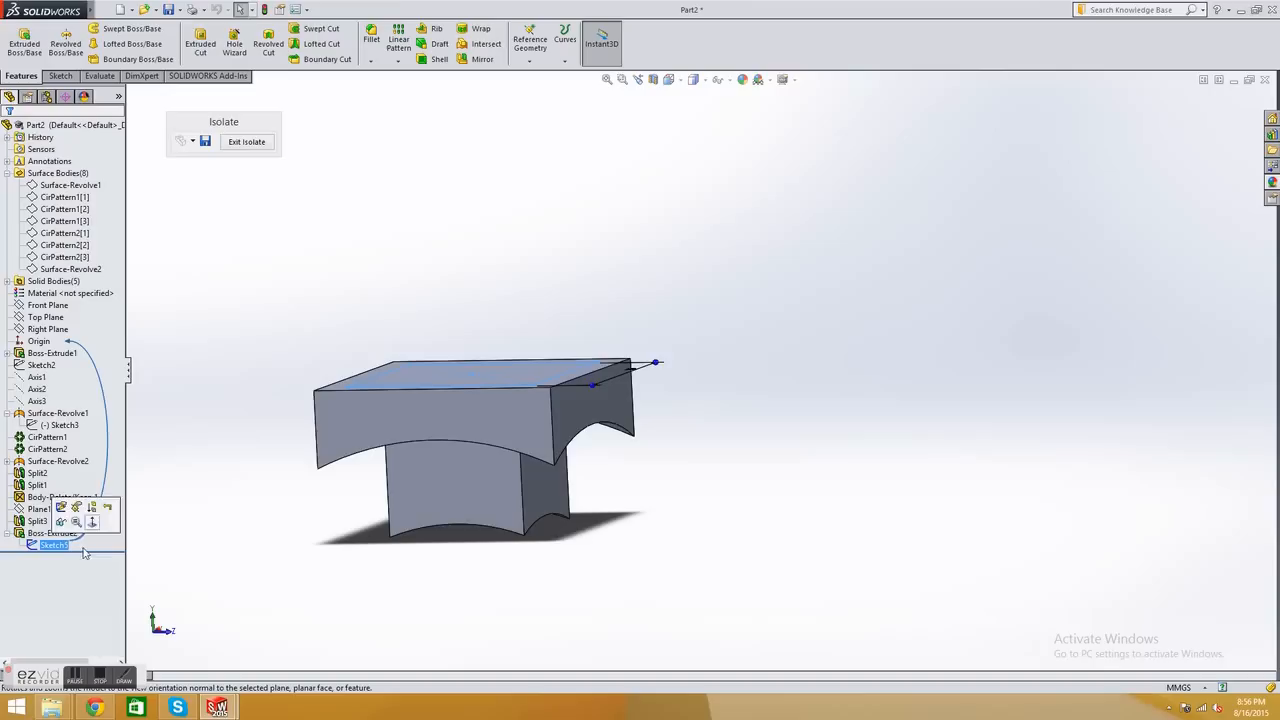
left_click(200, 42)
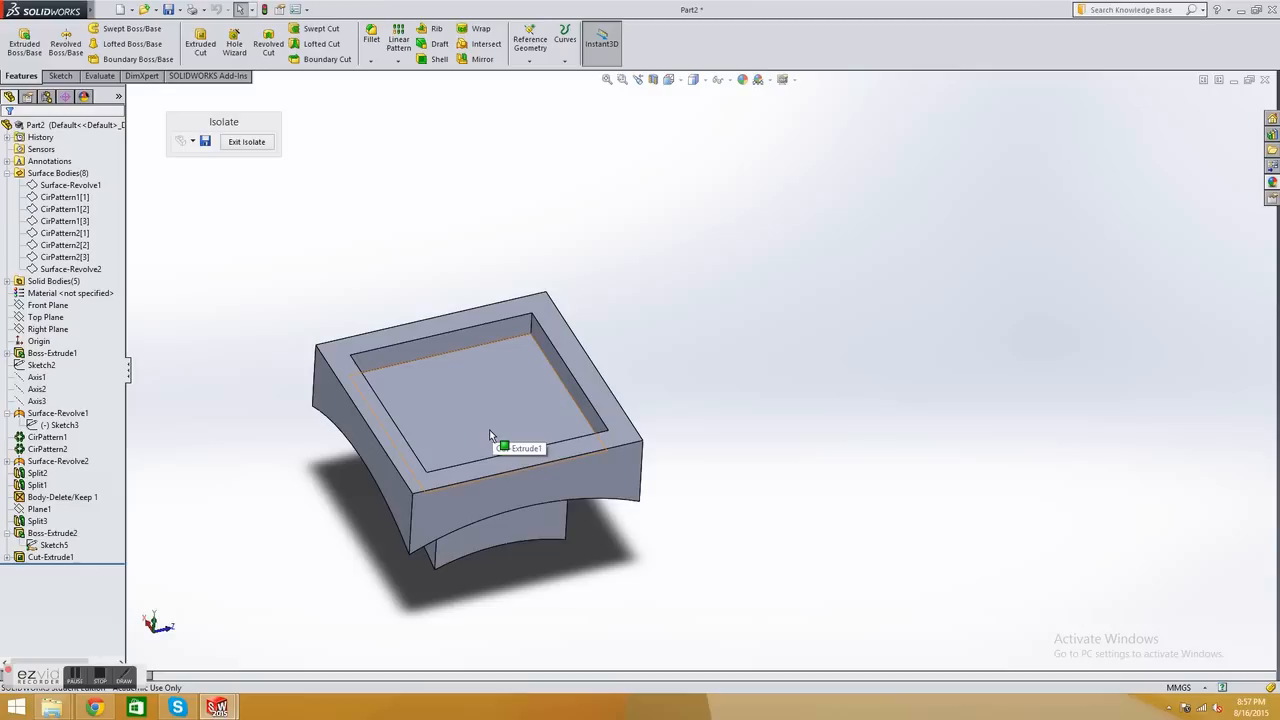
mouse_move(490, 434)
type("6")
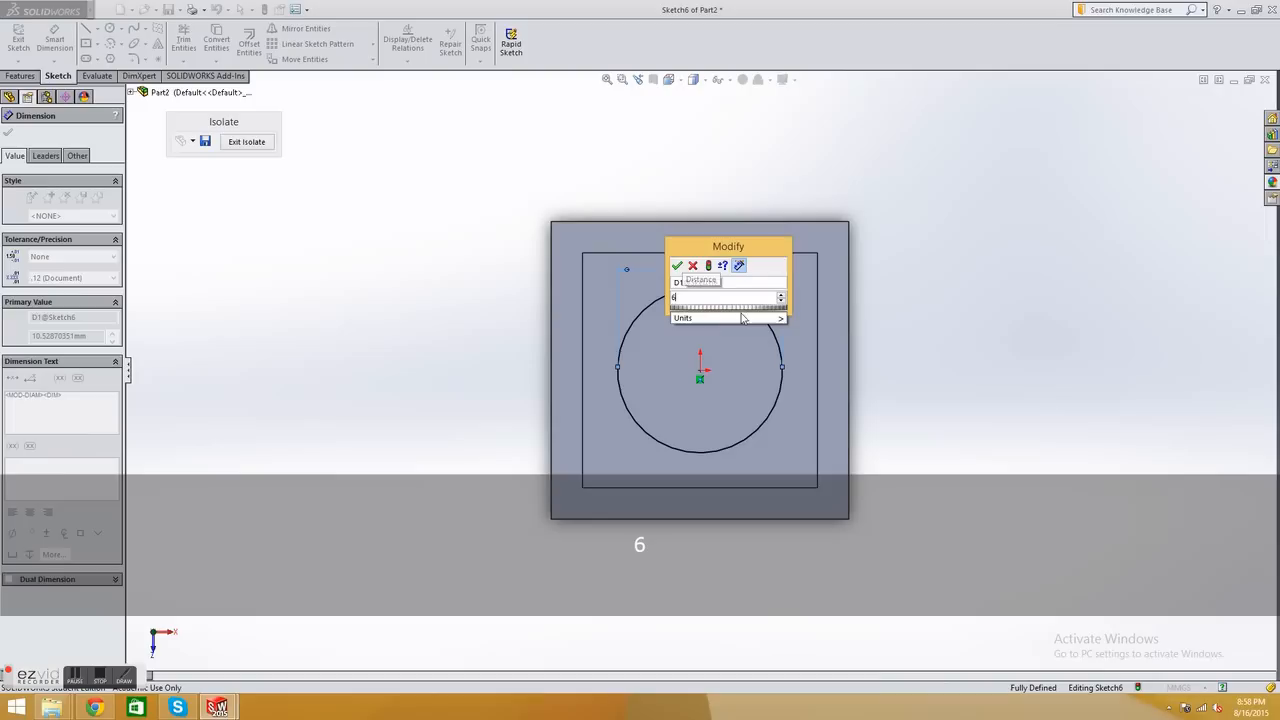
Confirm the 6 mm diameter on the circle centred in the square pocket
left_click(668, 264)
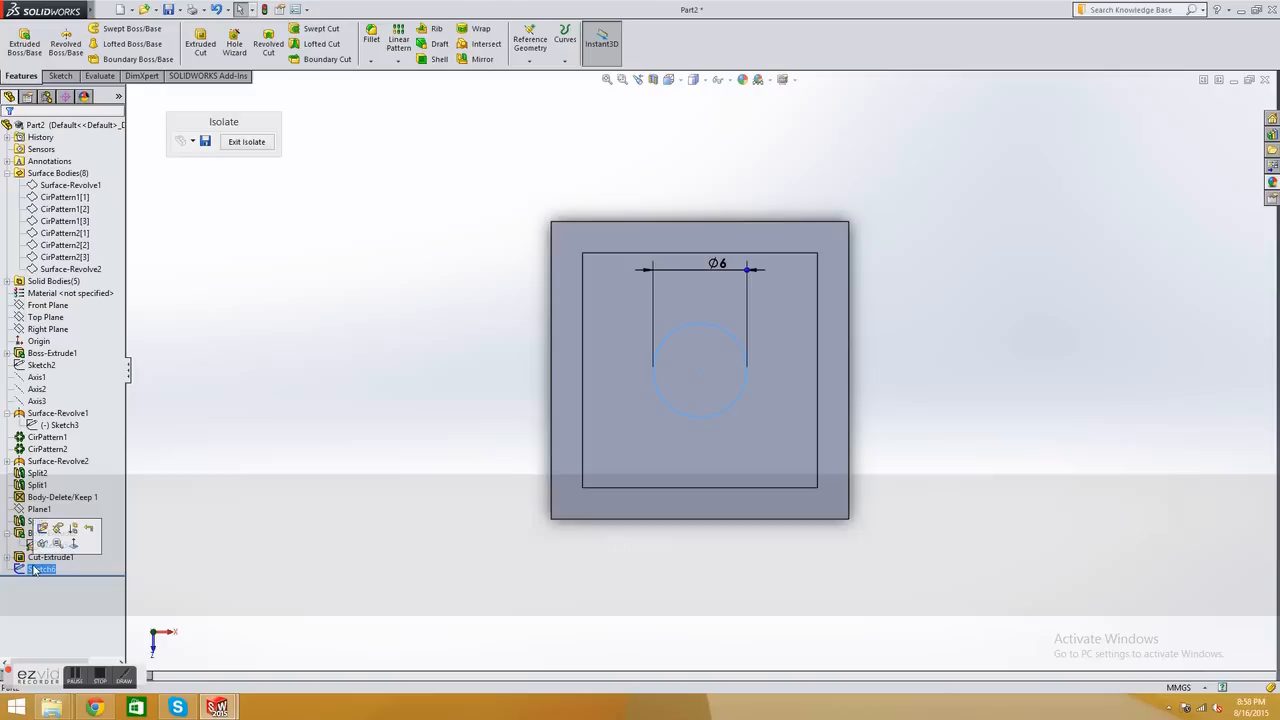
Edit Sketch7 and dimension the second concentric circle to 2 mm
double_click(42, 568)
type("3.2")
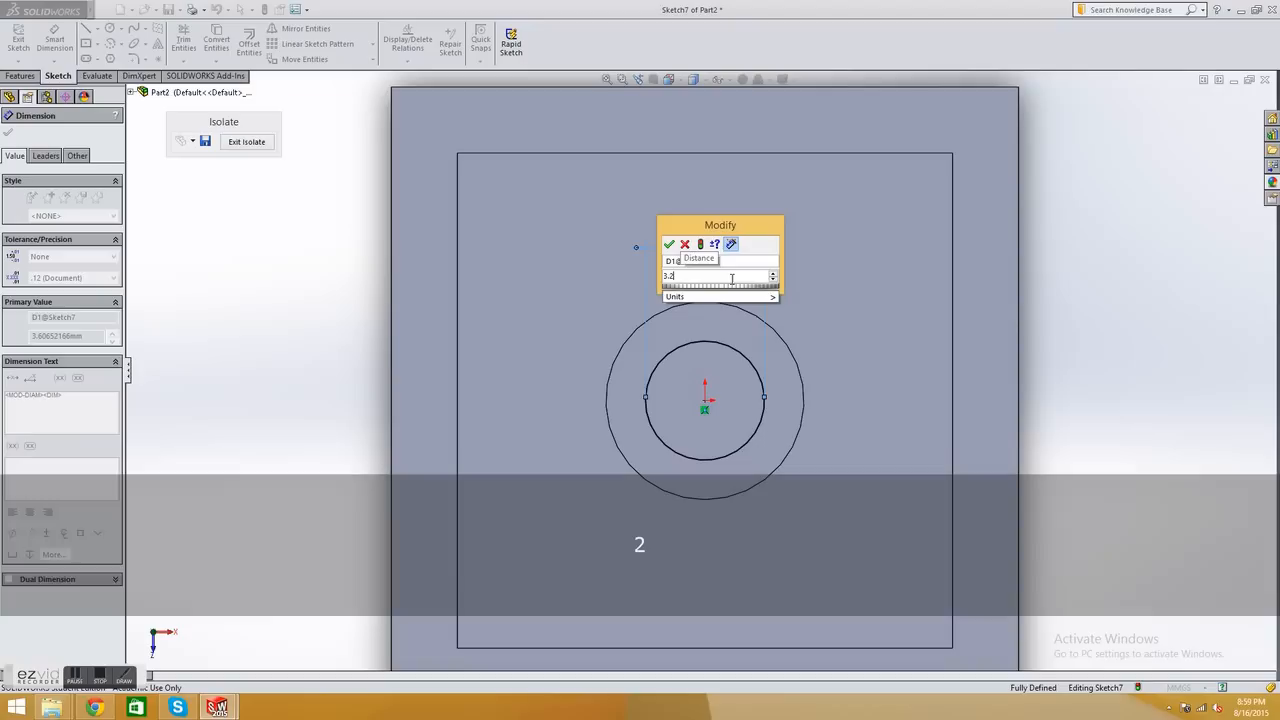
left_click(668, 244)
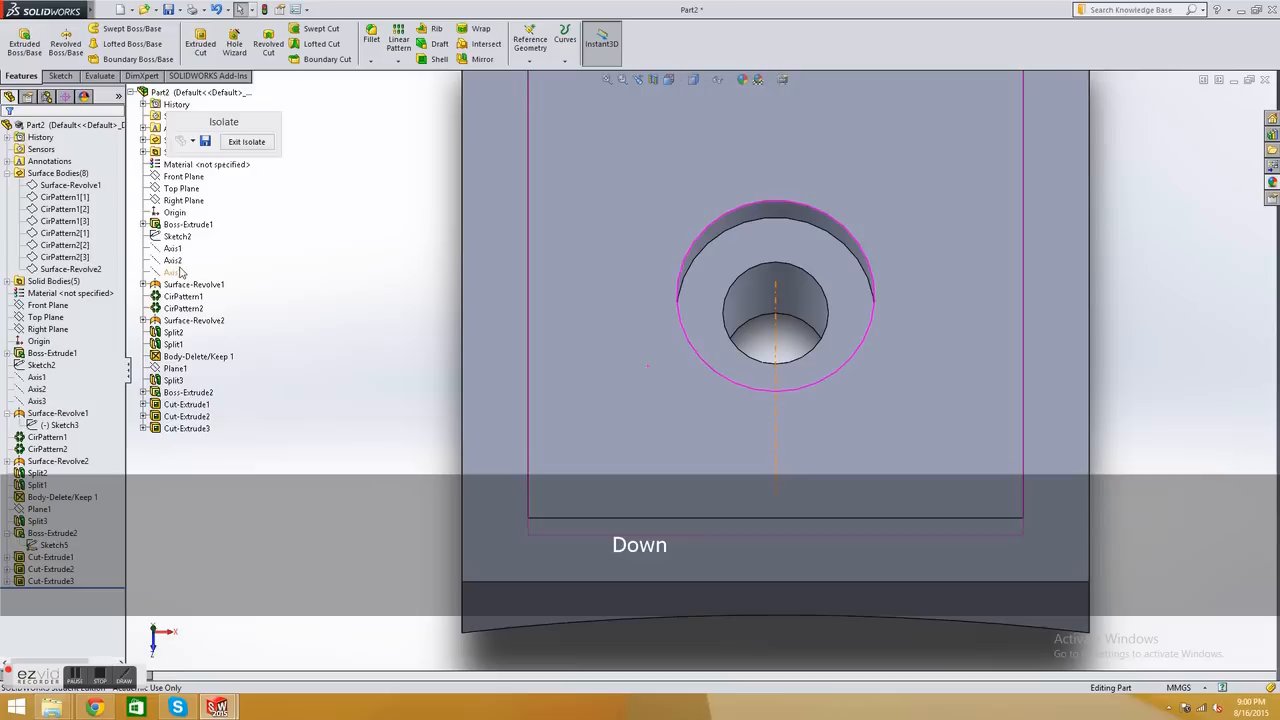
Select the drilled centre body to inspect its stepped screw hole from below
left_click(48, 568)
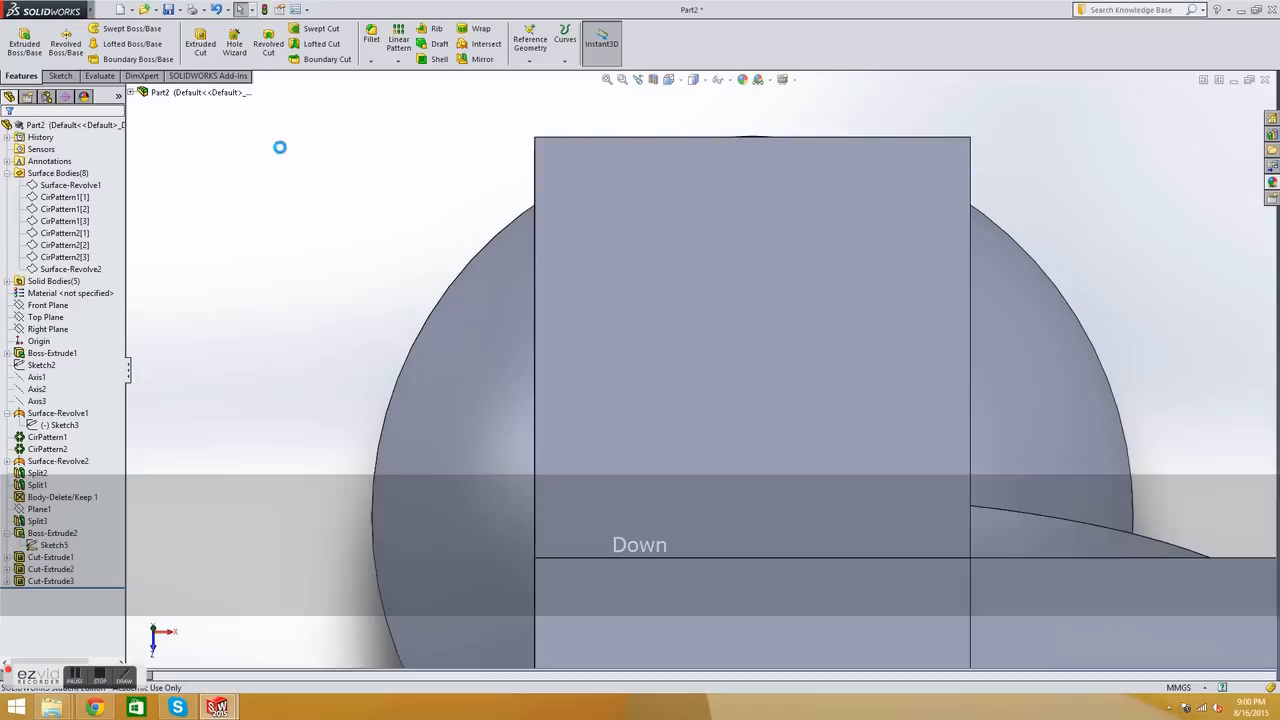
key("Ctrl+Up")
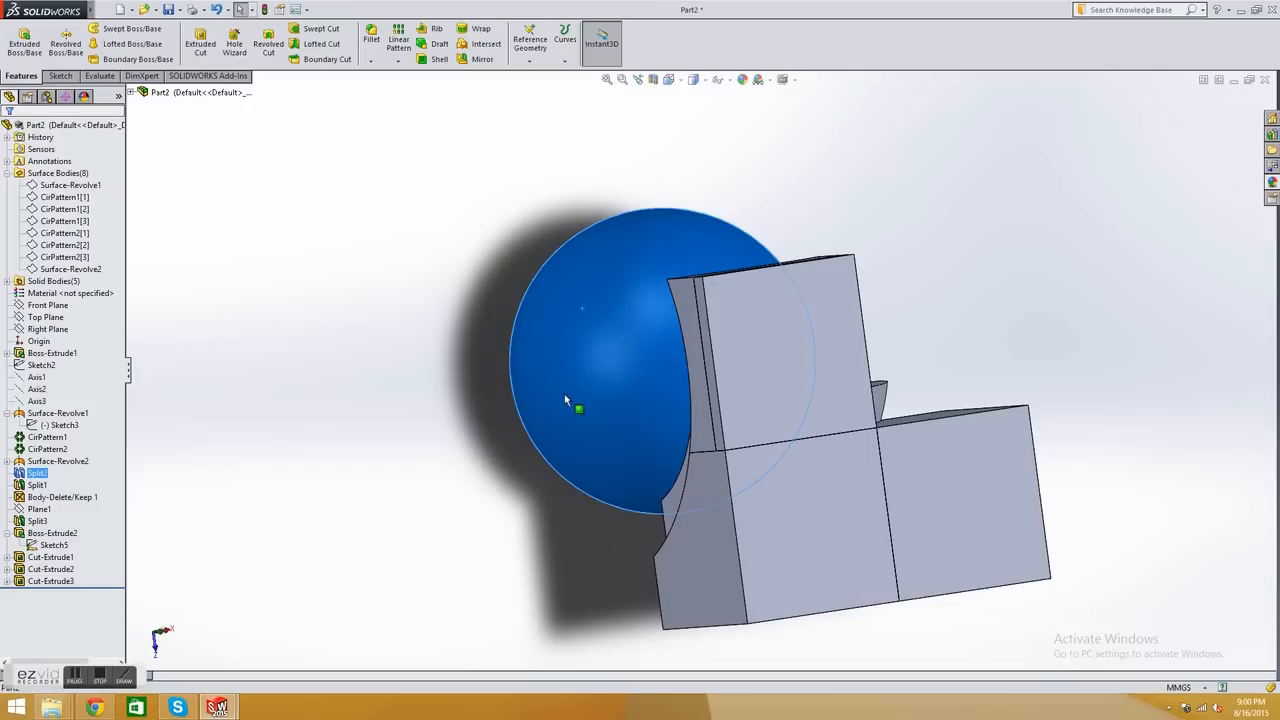
Isolate the spherical core body so only it is shown
left_click(46, 304)
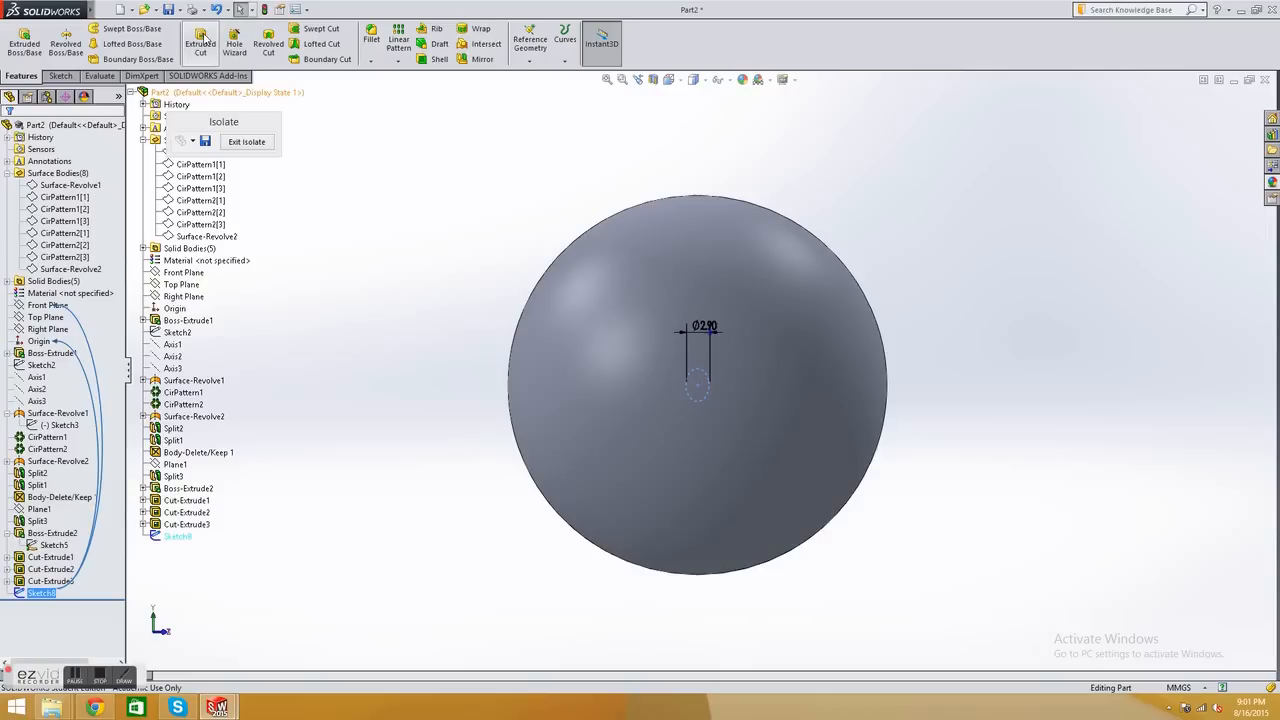
Cut the sketched circle into the sphere as Cut-Extrude4, then select the pattern axis
left_click(192, 32)
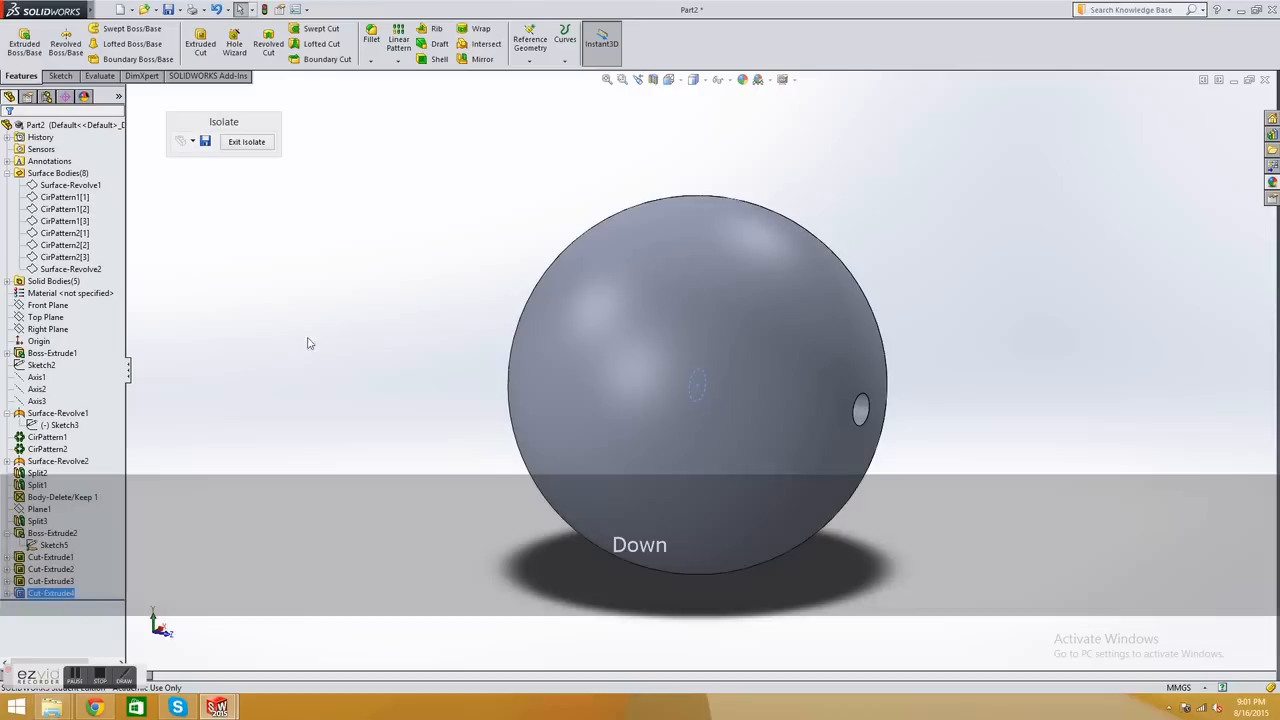
left_click(64, 424)
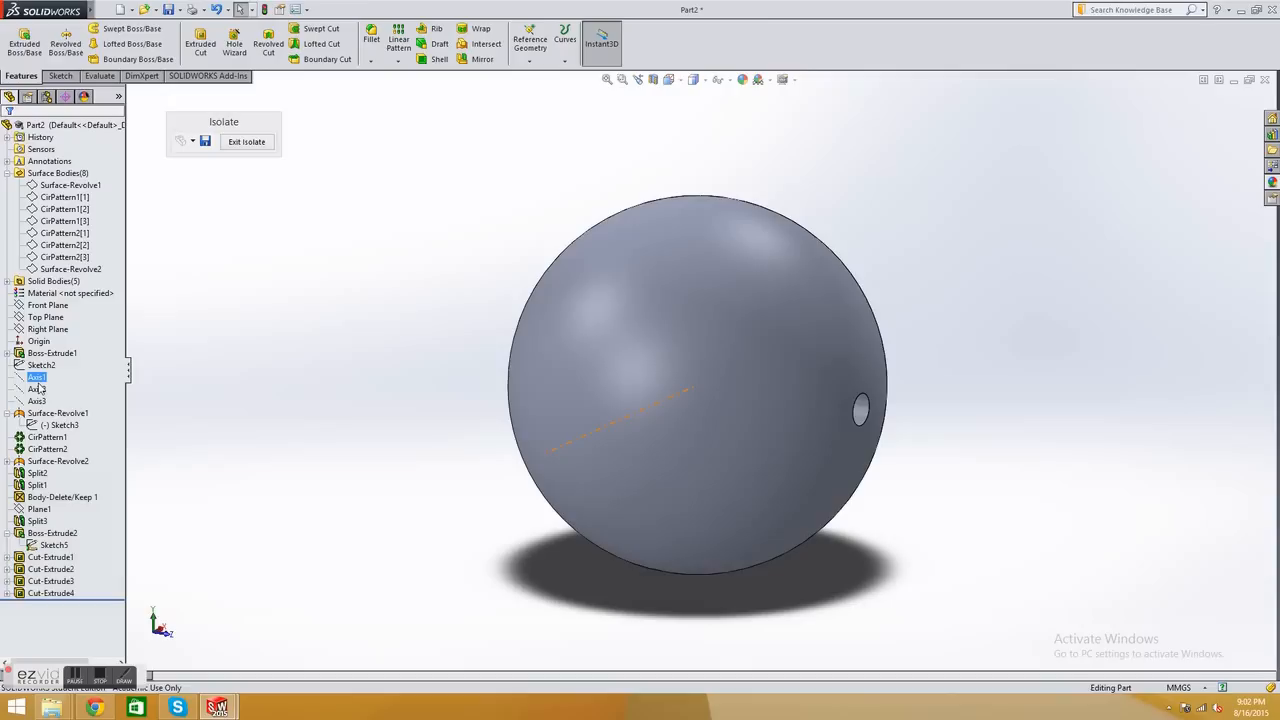
Repeat the screw hole around the axis as CirPattern4 and show the other bodies again
left_click(50, 592)
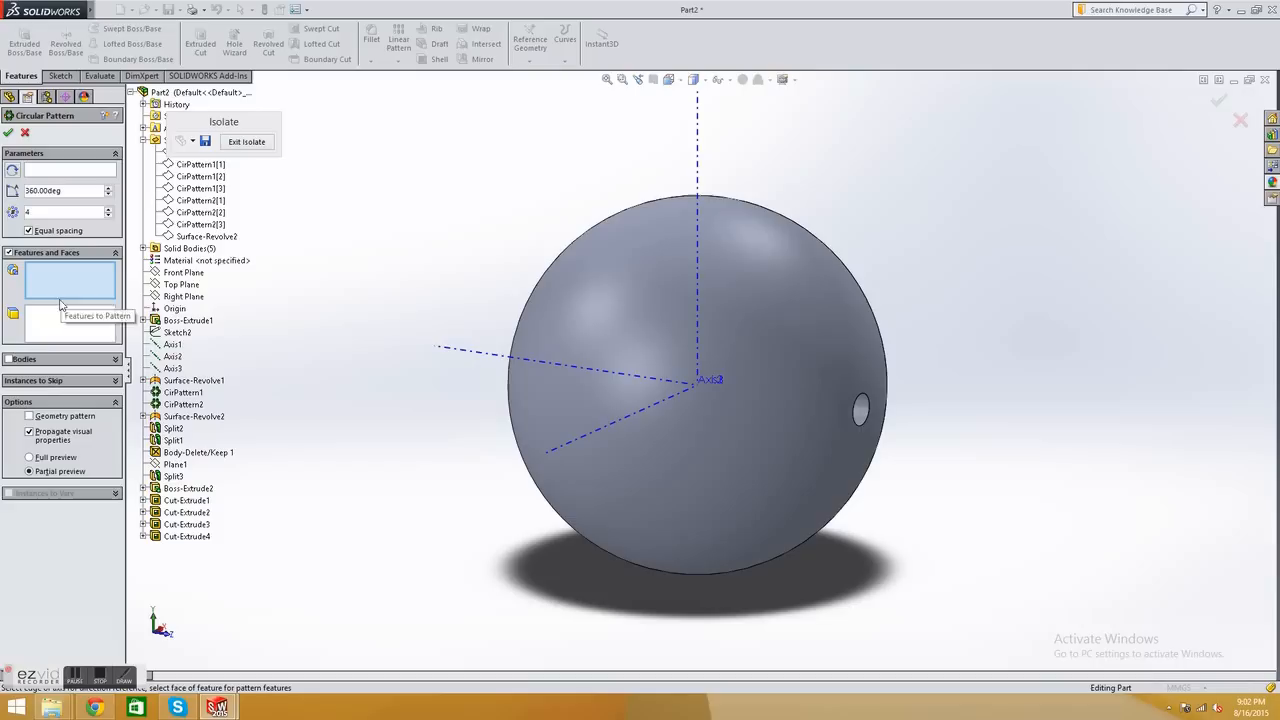
left_click(172, 344)
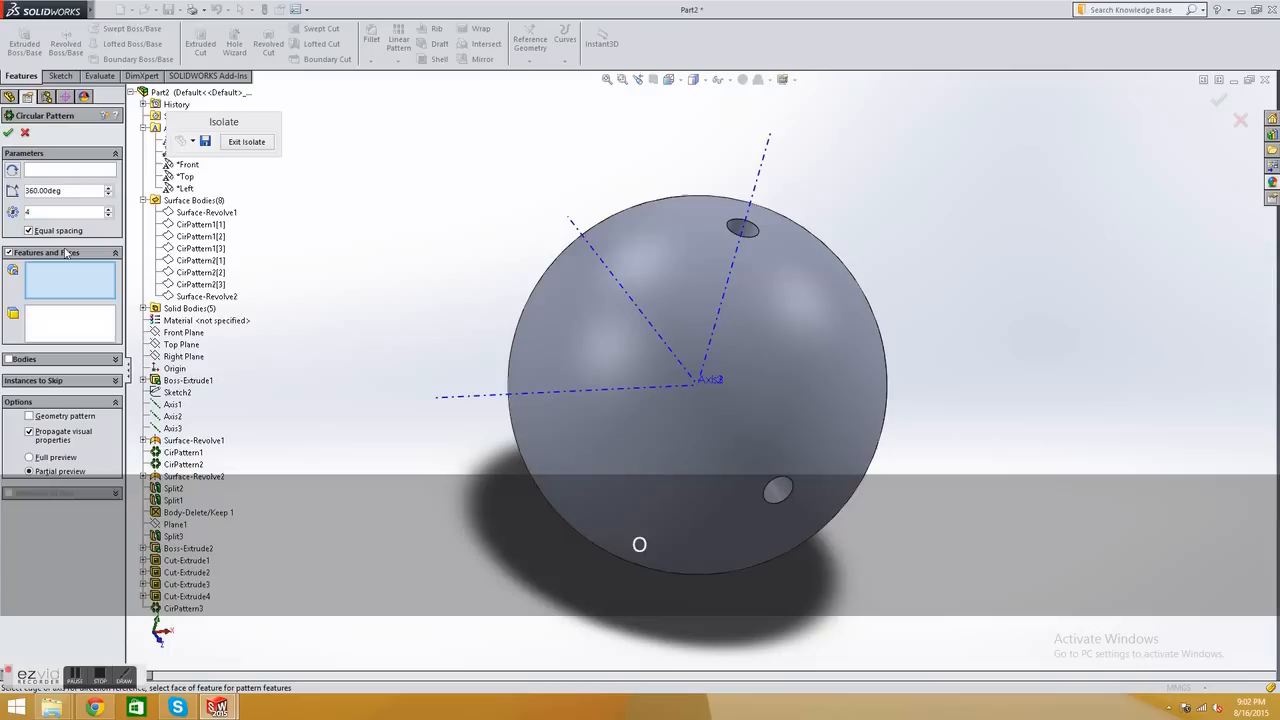
left_click(172, 428)
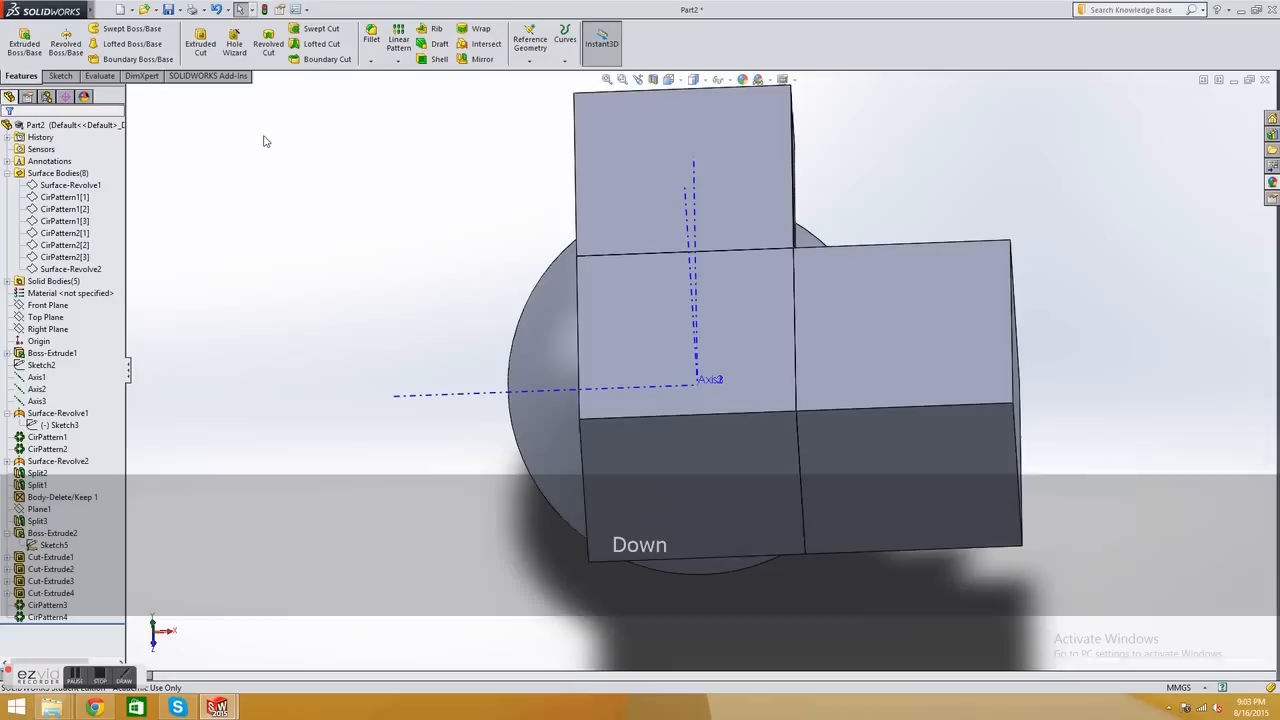
key("Ctrl+Down")
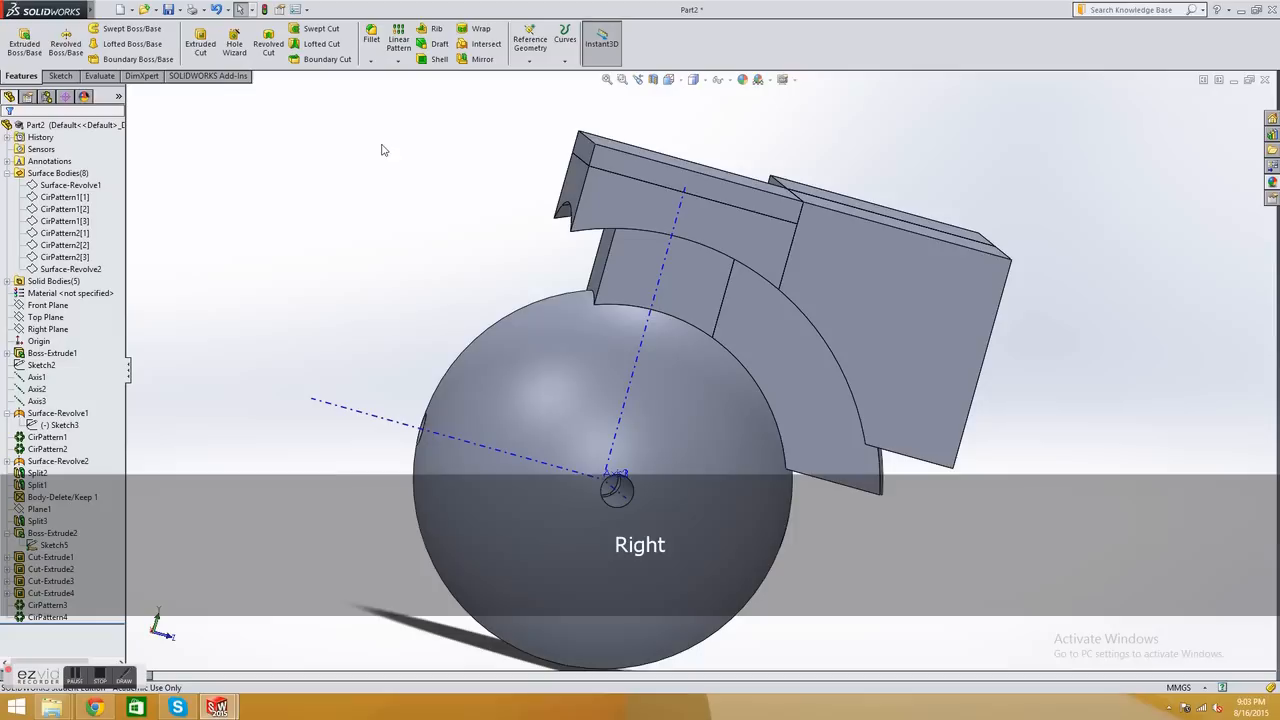
key("Ctrl+Right")
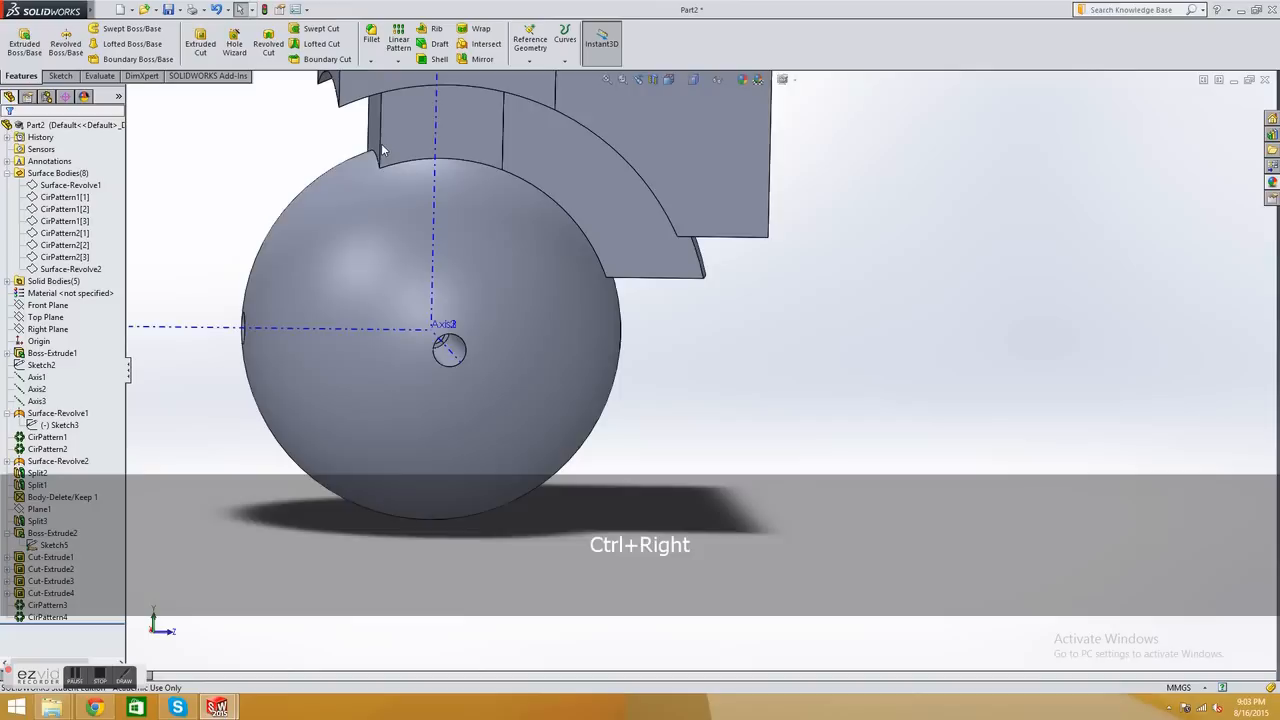
key("Ctrl+Right")
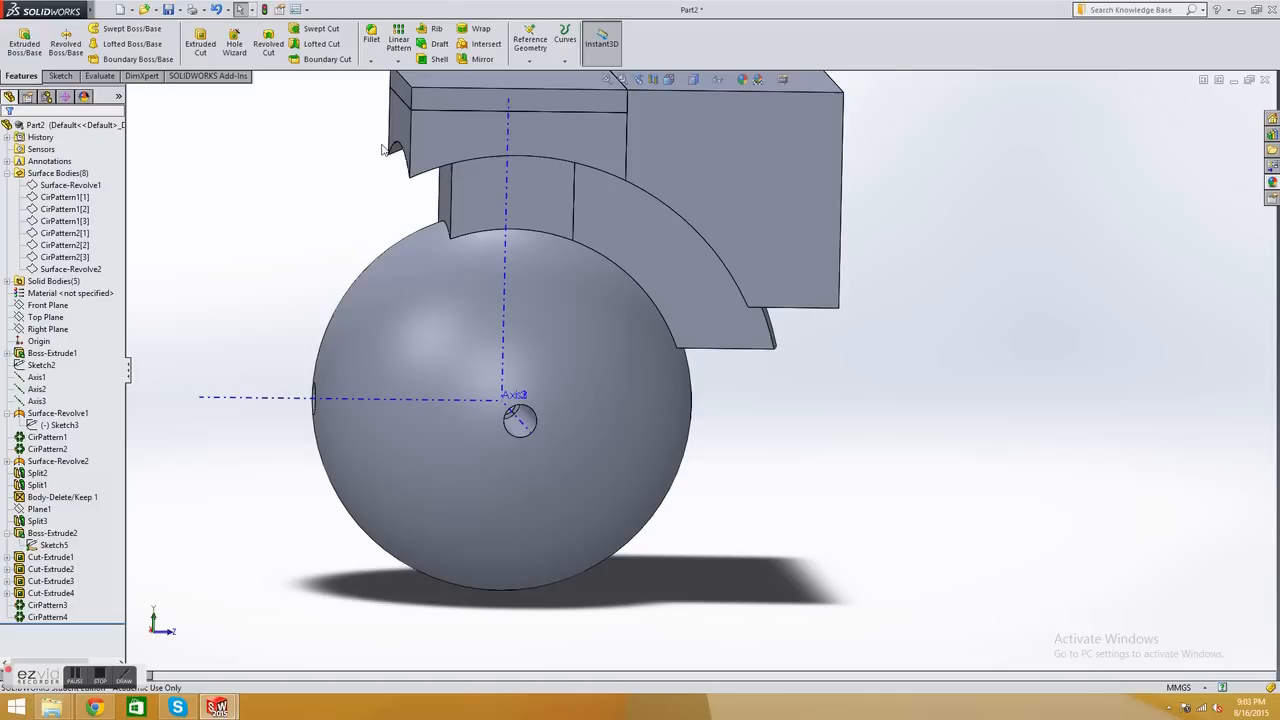